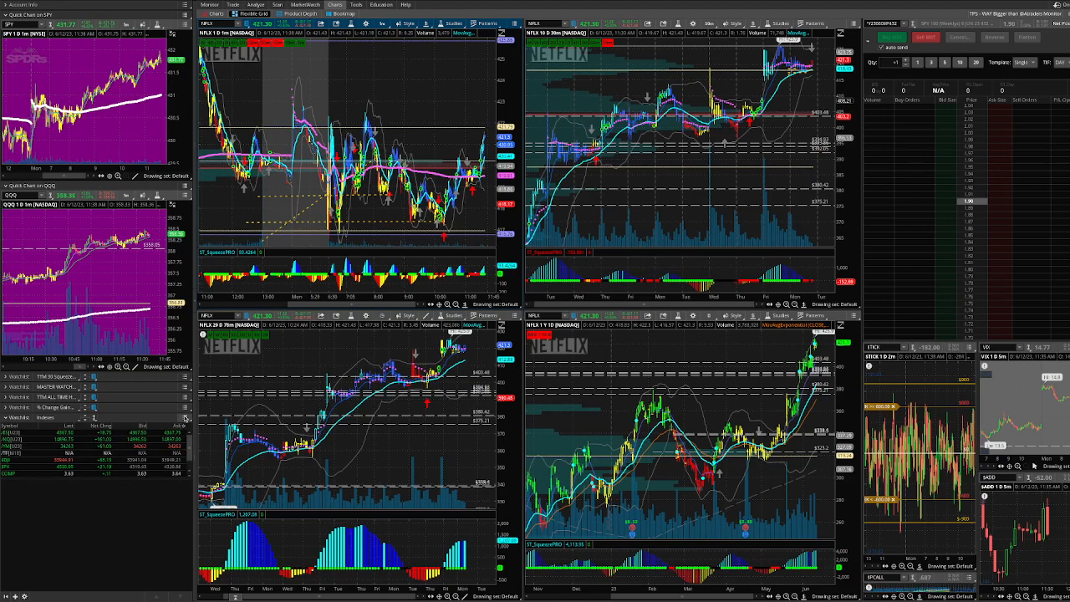
Step: Start clearing default quote columns such as Net Change and Bid from the watchlist's current set
{"action": "right_click", "coordinate": [142, 427]}
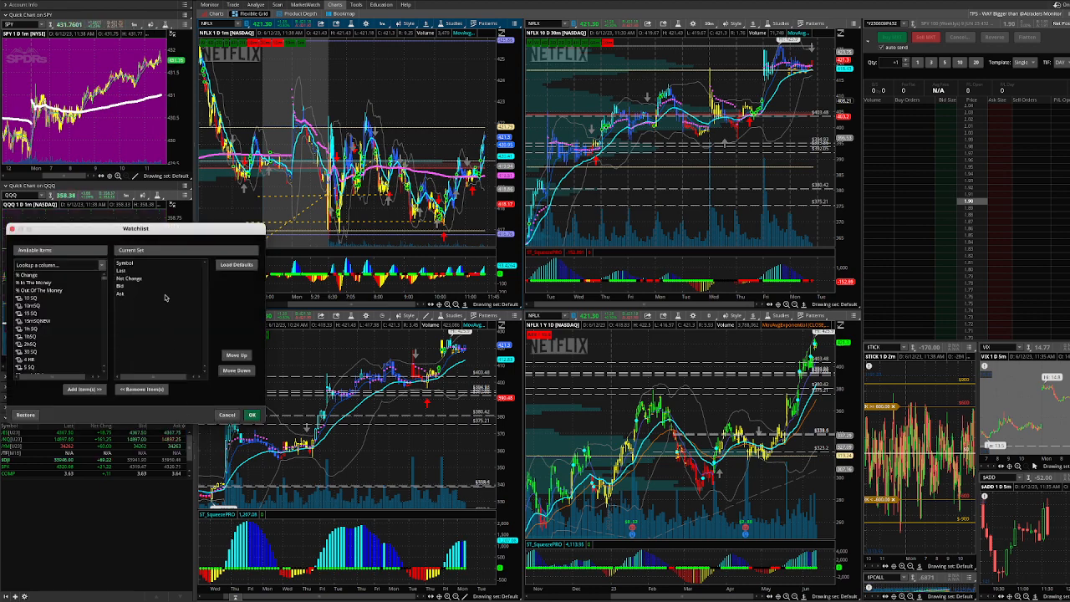
{"action": "left_click", "coordinate": [130, 278]}
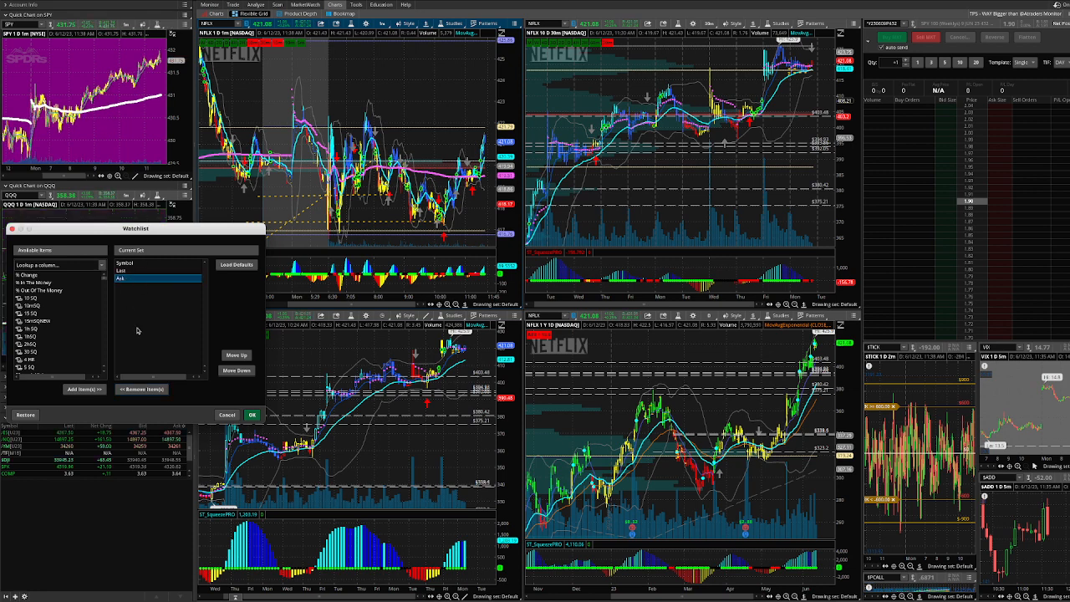
{"action": "left_click", "coordinate": [141, 388]}
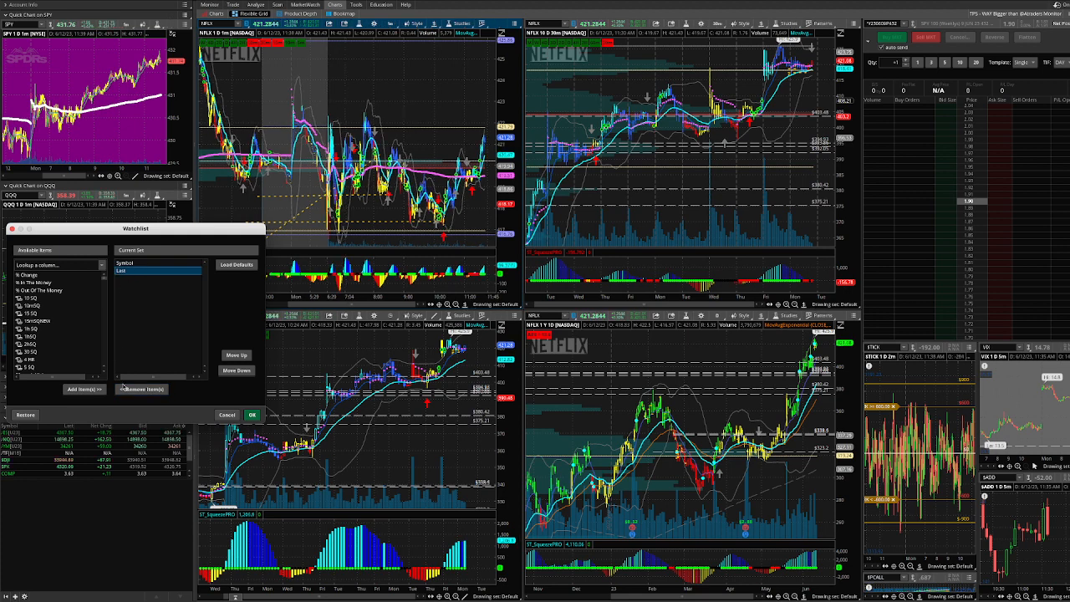
Step: Drop the last default quote column and add the first custom TTM squeeze columns
{"action": "left_click", "coordinate": [140, 388]}
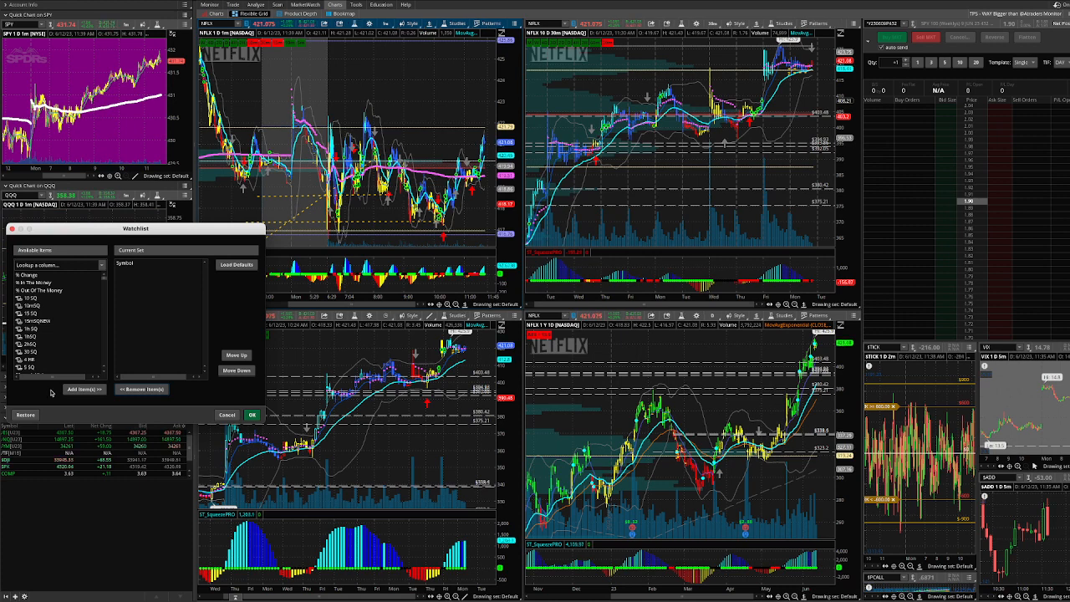
{"action": "mouse_move", "coordinate": [53, 355]}
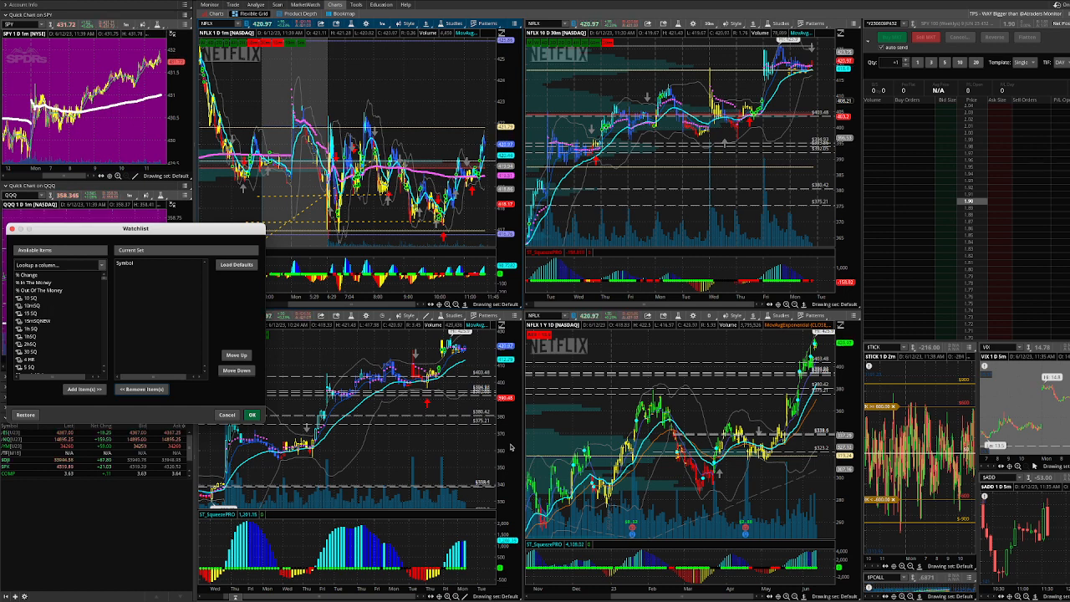
{"action": "mouse_move", "coordinate": [120, 366]}
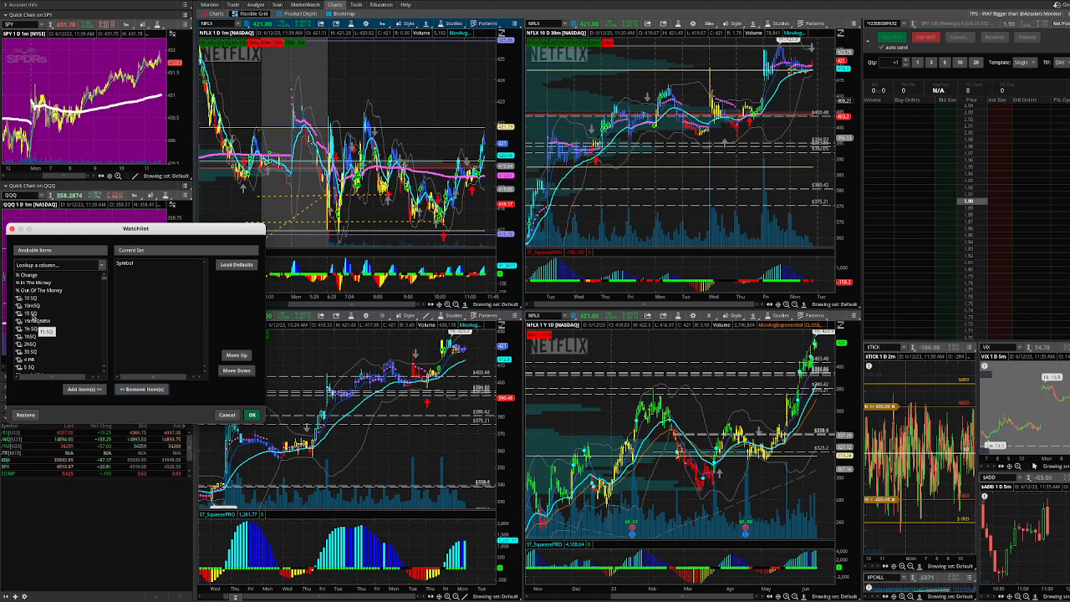
{"action": "left_click", "coordinate": [33, 304]}
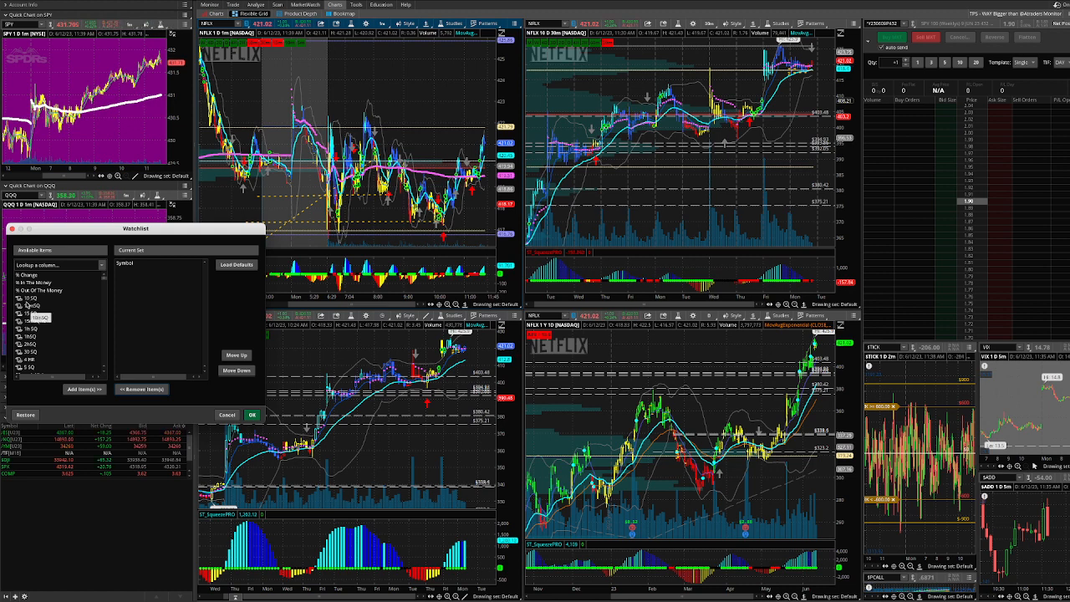
{"action": "left_click", "coordinate": [47, 297]}
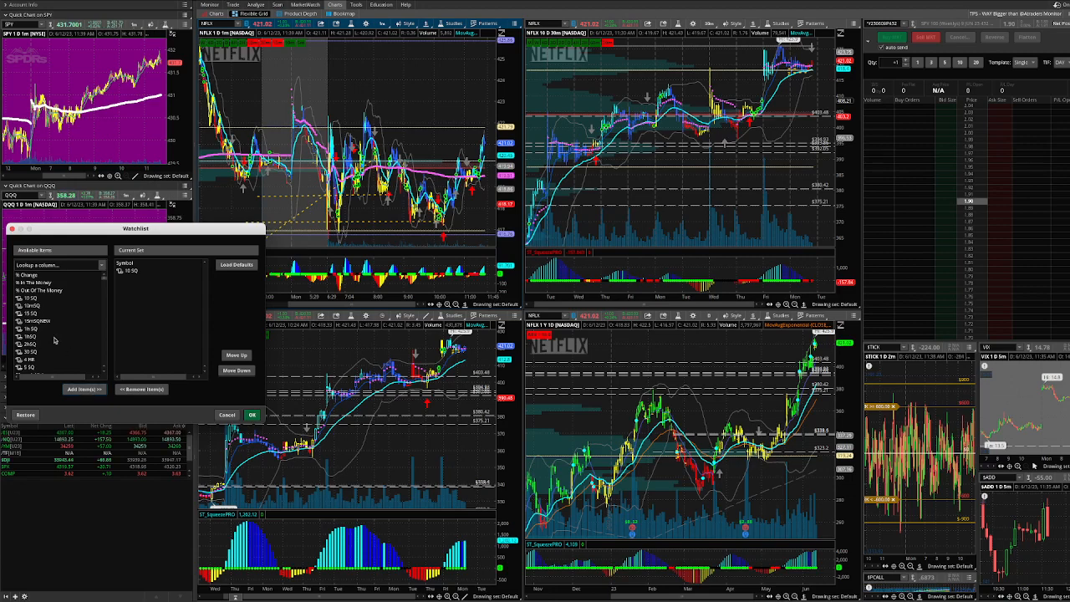
{"action": "left_click", "coordinate": [30, 314]}
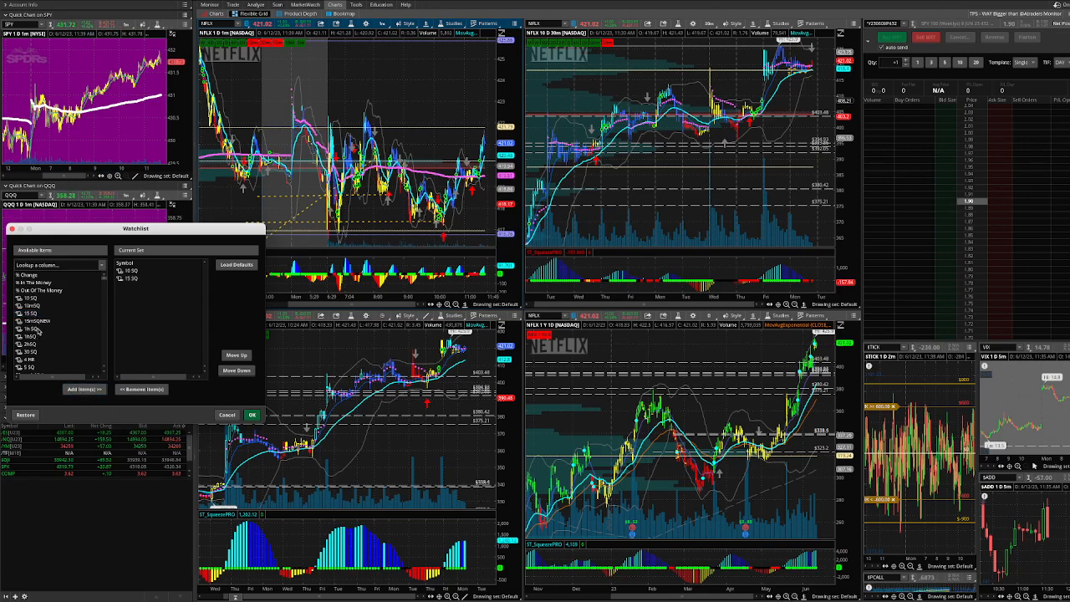
Step: Add the remaining custom squeeze columns and apply the new watchlist column set
{"action": "left_click", "coordinate": [34, 327]}
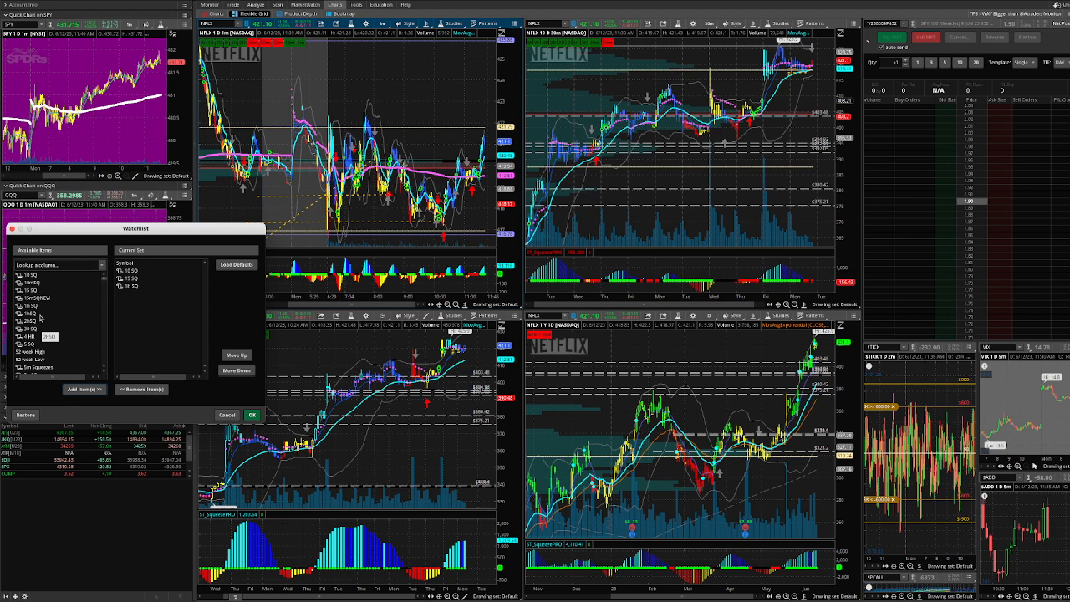
{"action": "left_click", "coordinate": [33, 328]}
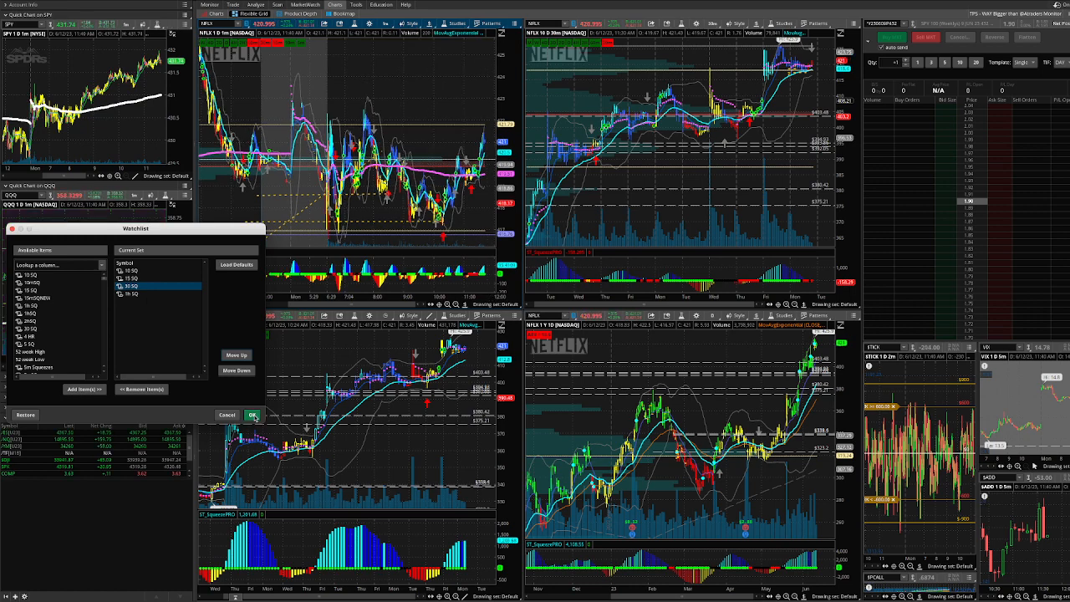
{"action": "left_click", "coordinate": [252, 414]}
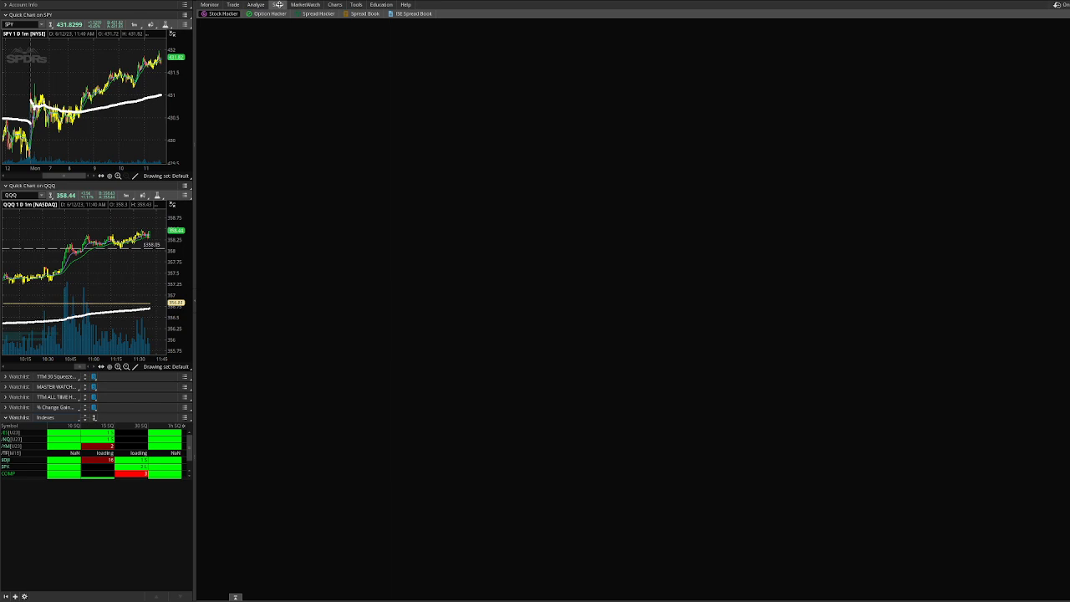
Step: Bring up the Scan page holding the saved TTM squeeze scan query
{"action": "left_click", "coordinate": [277, 5]}
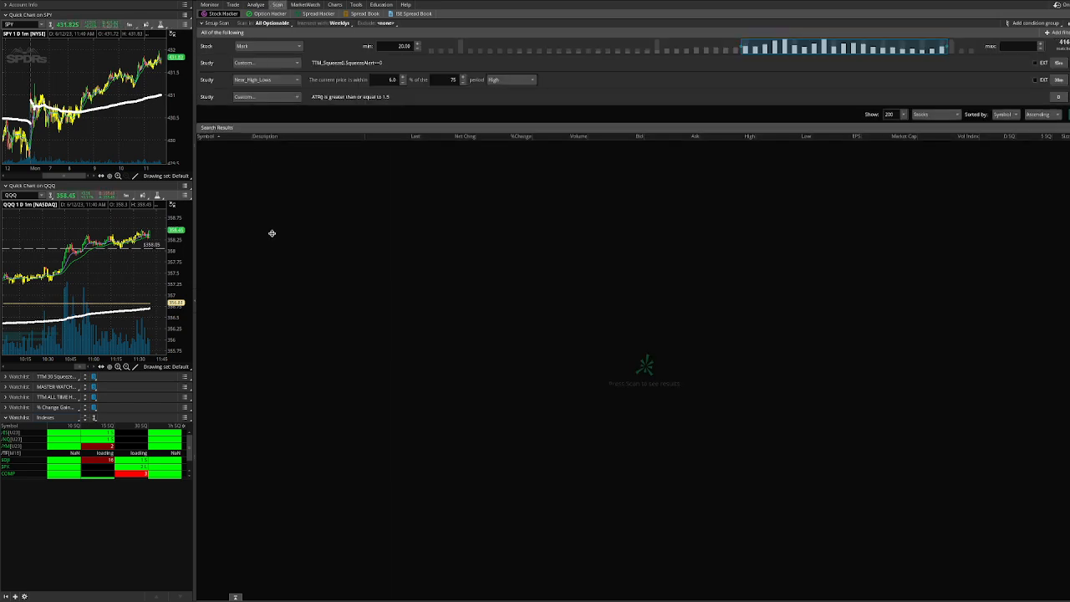
{"action": "mouse_move", "coordinate": [535, 171]}
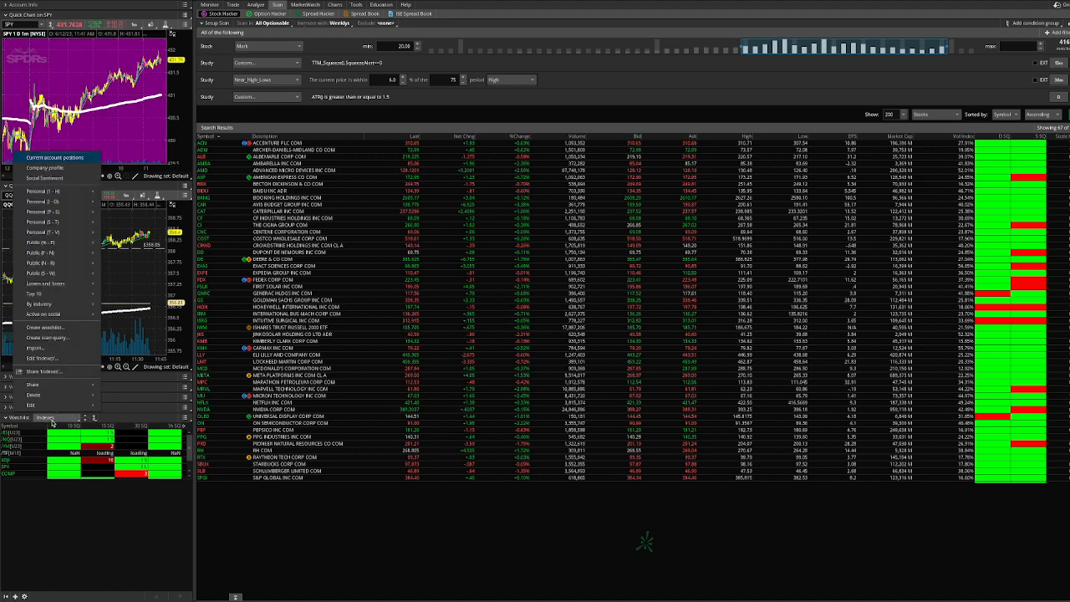
Step: Show the selector listing personal watchlists and saved scans
{"action": "left_click", "coordinate": [42, 233]}
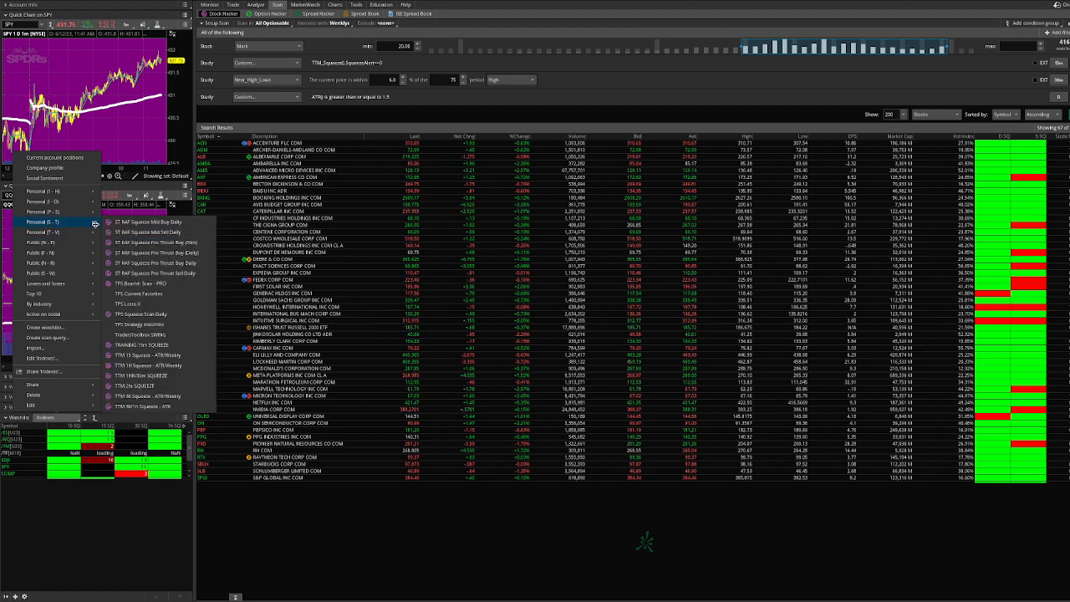
{"action": "mouse_move", "coordinate": [134, 395]}
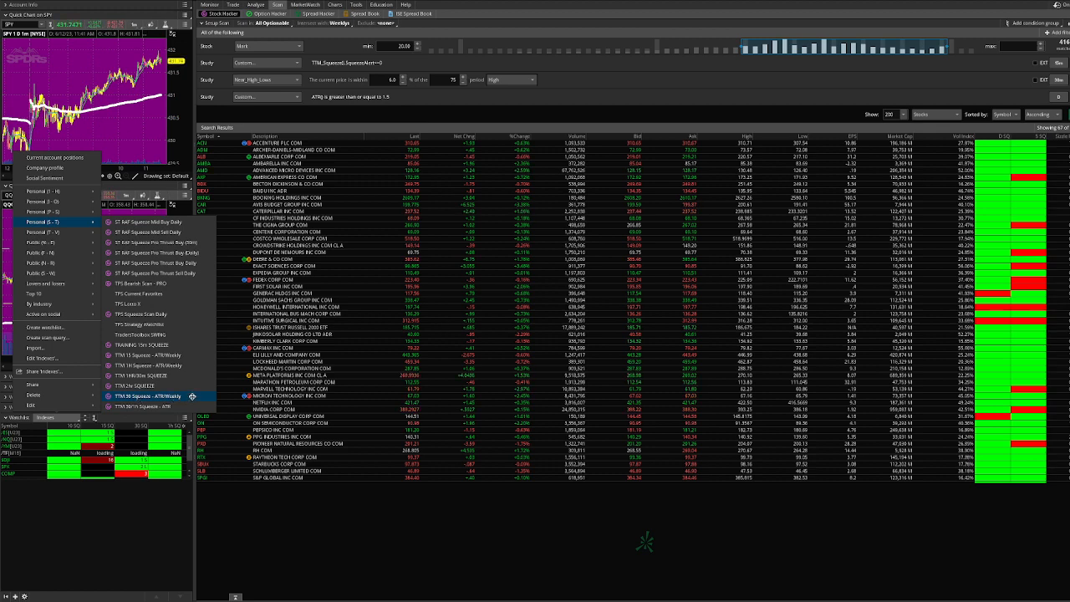
Step: Choose the saved TTM squeeze scan under Personal as the watchlist source
{"action": "left_click", "coordinate": [147, 395]}
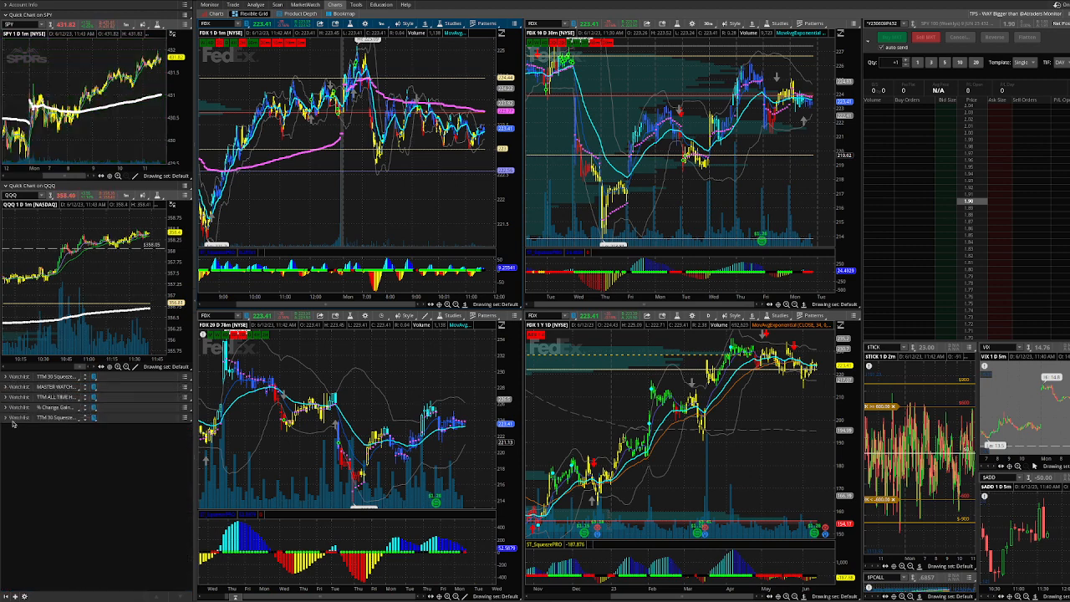
Step: Load the squeeze scan's stocks into the watchlist linked to the multi-timeframe charts
{"action": "left_click", "coordinate": [19, 417]}
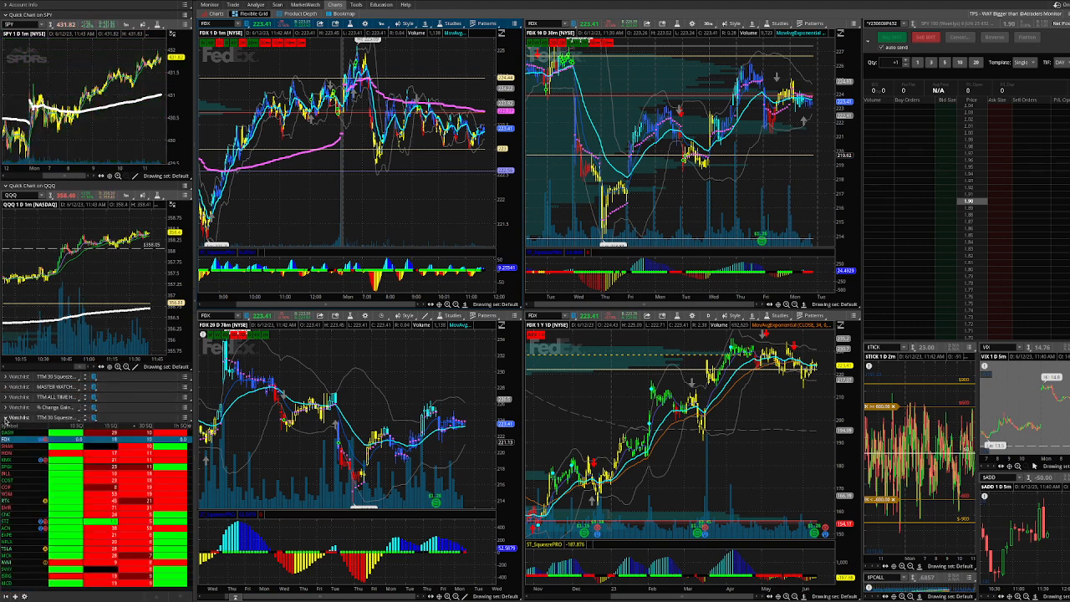